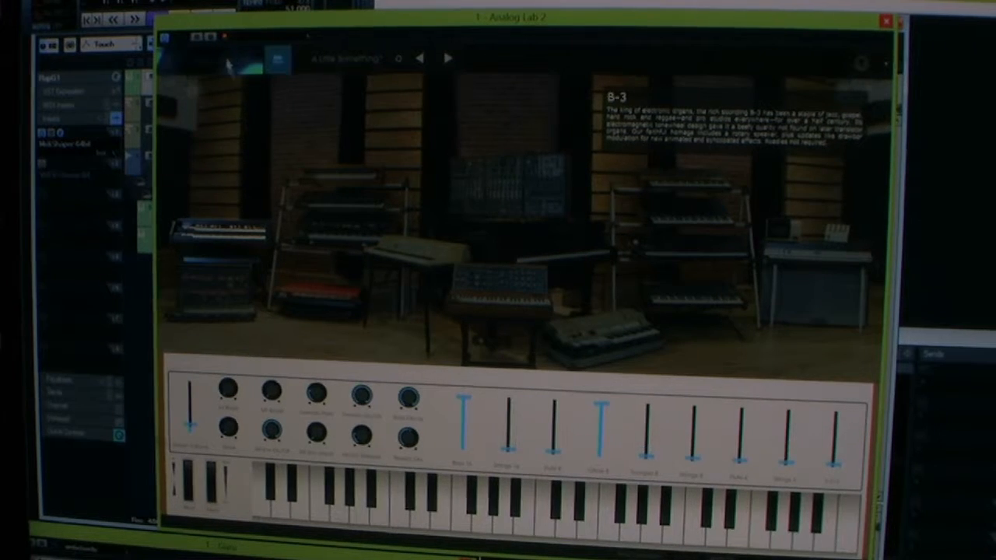
- Step through two organ presets using the arrows beside the preset name
{"action": "left_click", "coordinate": [448, 58]}
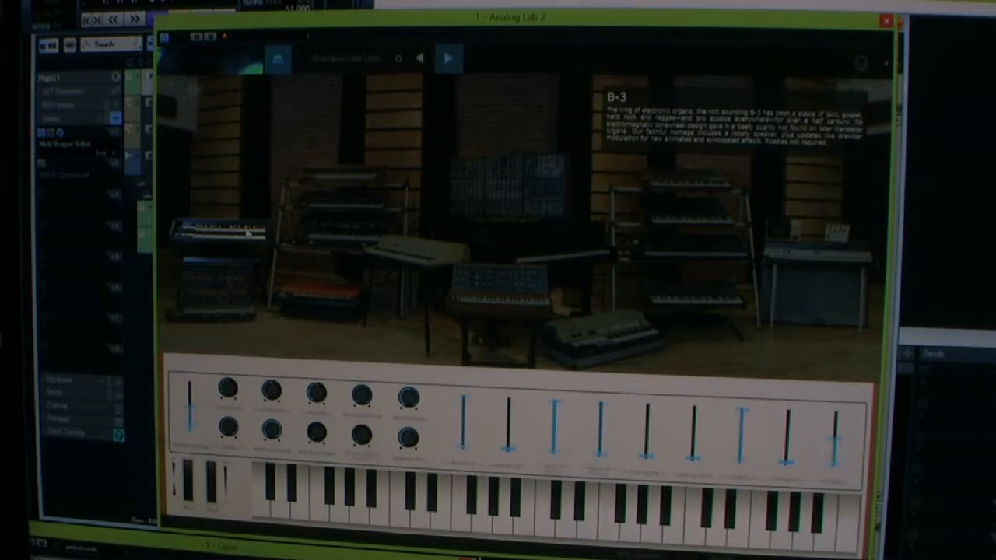
{"action": "left_click", "coordinate": [448, 60]}
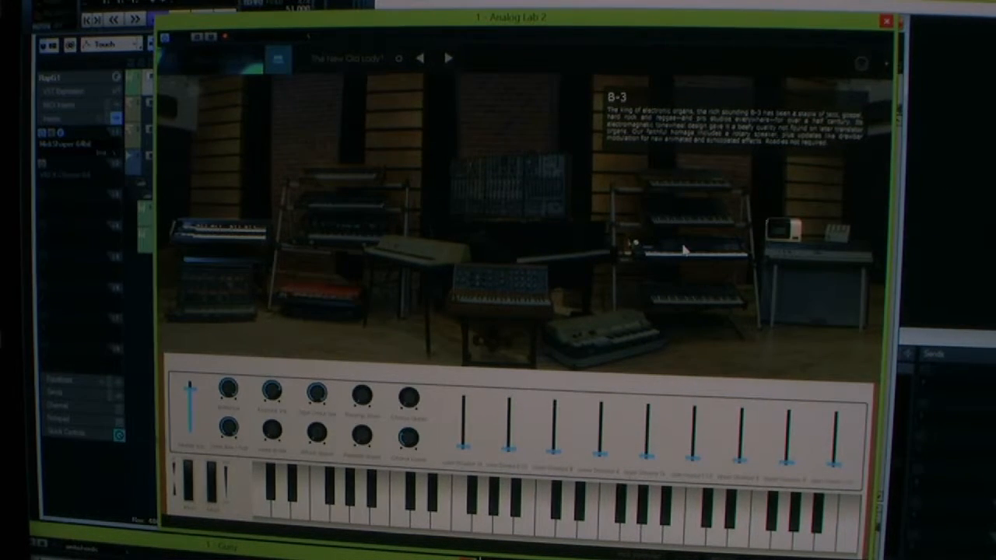
{"action": "mouse_move", "coordinate": [662, 256]}
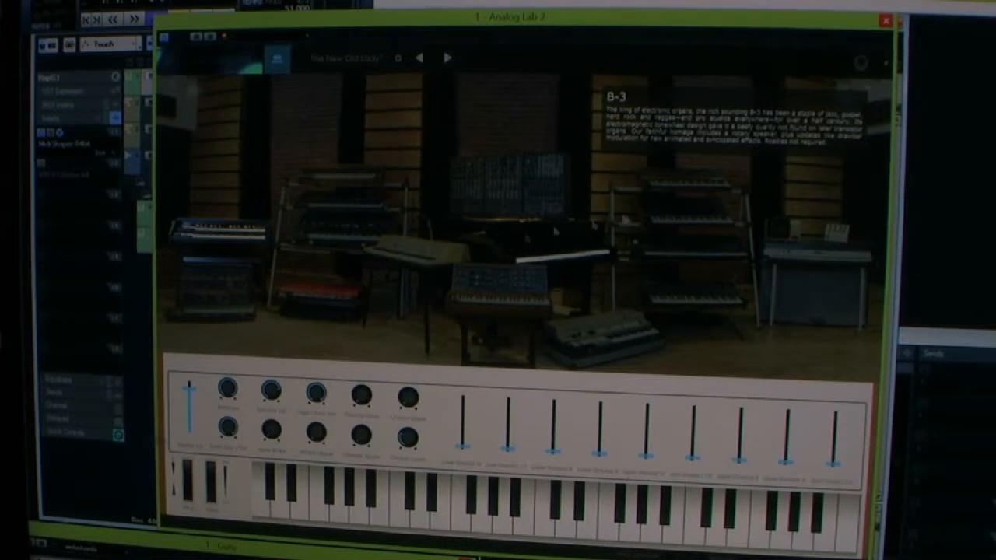
{"action": "mouse_move", "coordinate": [521, 243]}
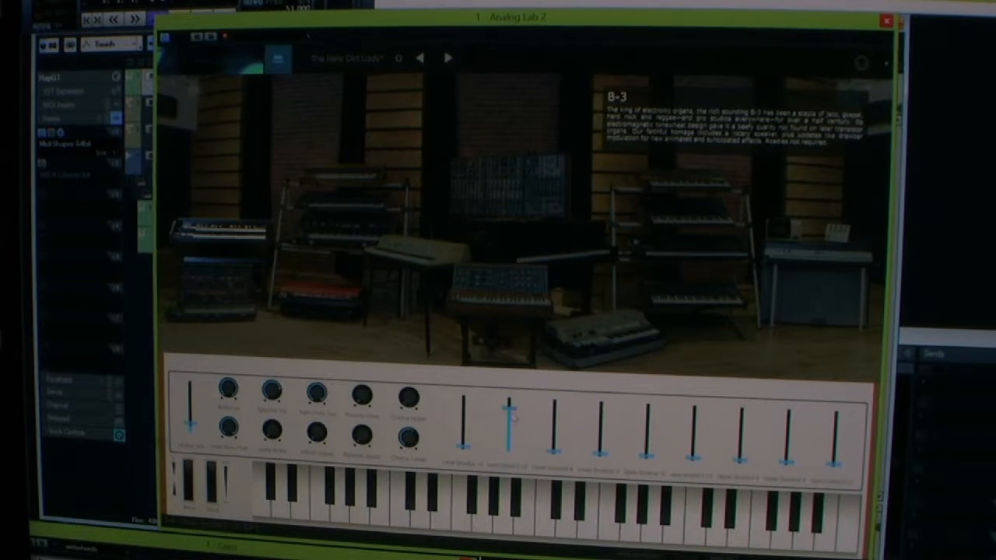
- Pull one drawbar slider down on the B-3 organ panel to change its level
{"action": "left_click_drag", "start_coordinate": [511, 412], "coordinate": [510, 448]}
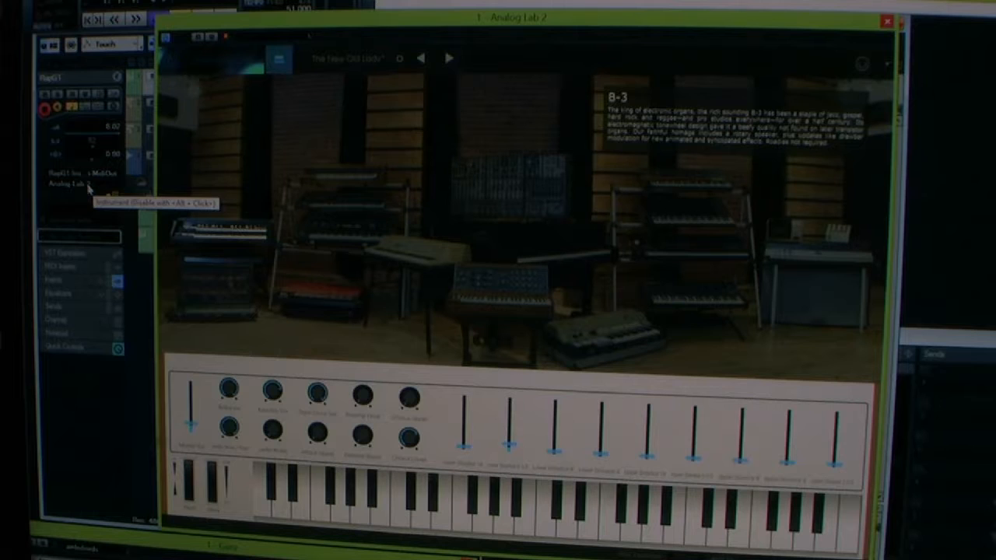
- Show the track's instrument list and its Synth group containing Analog Lab 2
{"action": "left_click", "coordinate": [78, 183]}
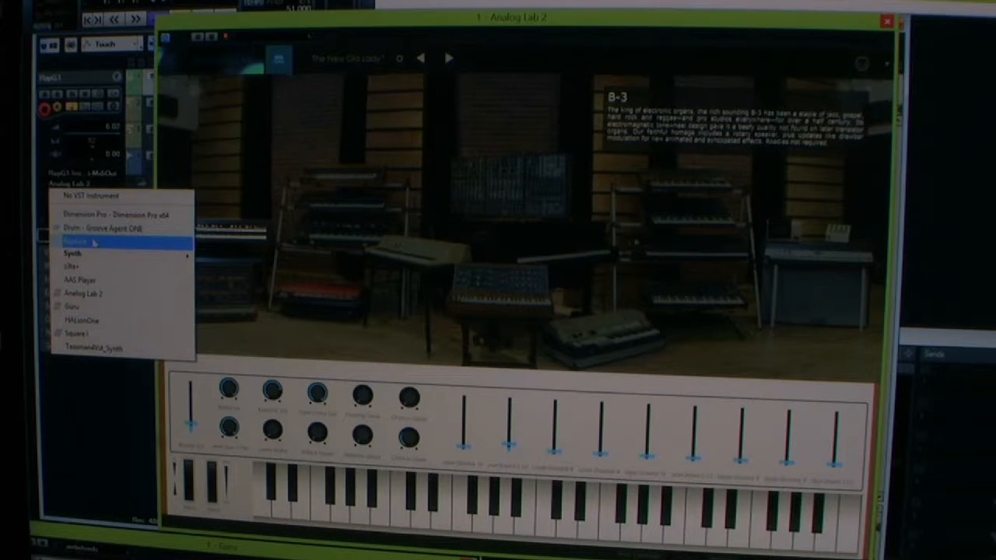
{"action": "mouse_move", "coordinate": [101, 214]}
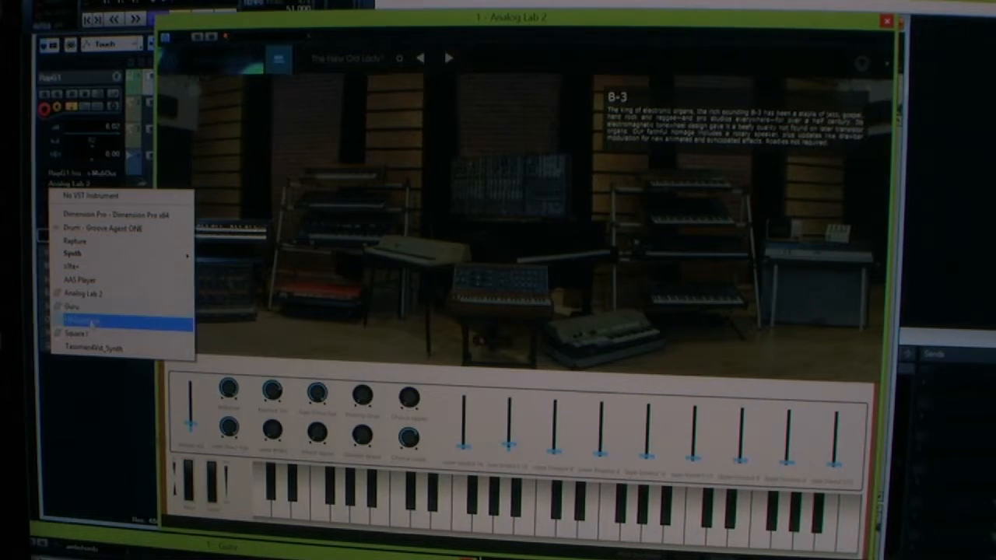
{"action": "mouse_move", "coordinate": [94, 349]}
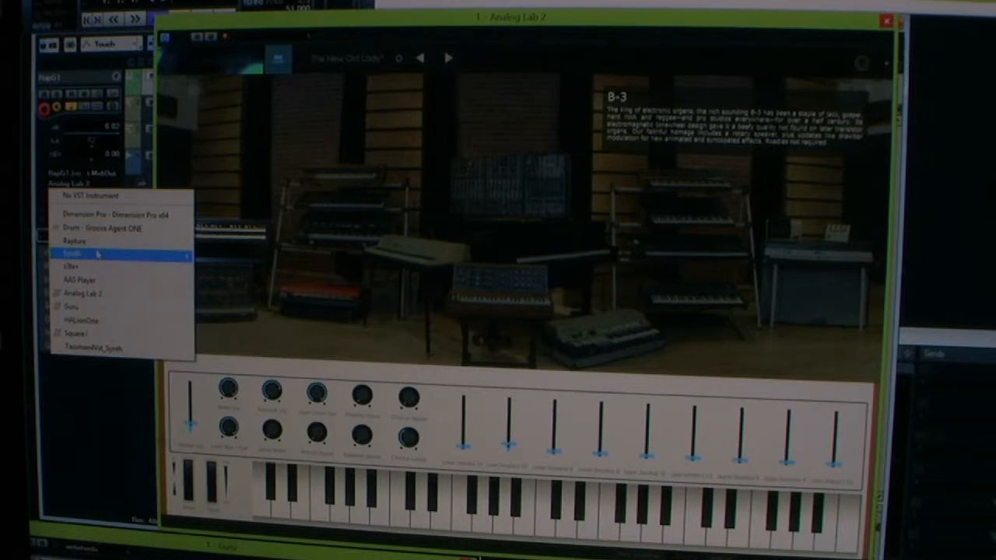
{"action": "left_click", "coordinate": [75, 254]}
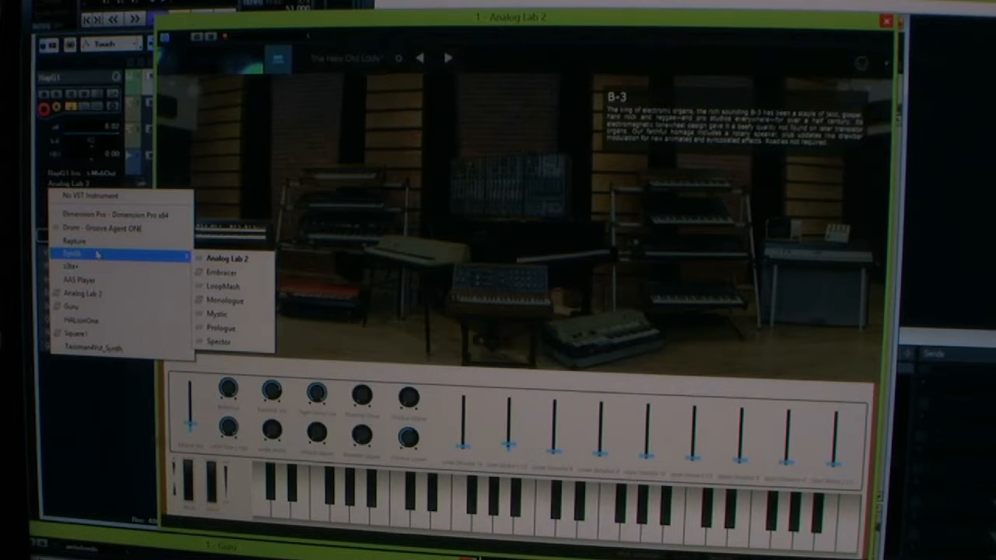
{"action": "mouse_move", "coordinate": [225, 287]}
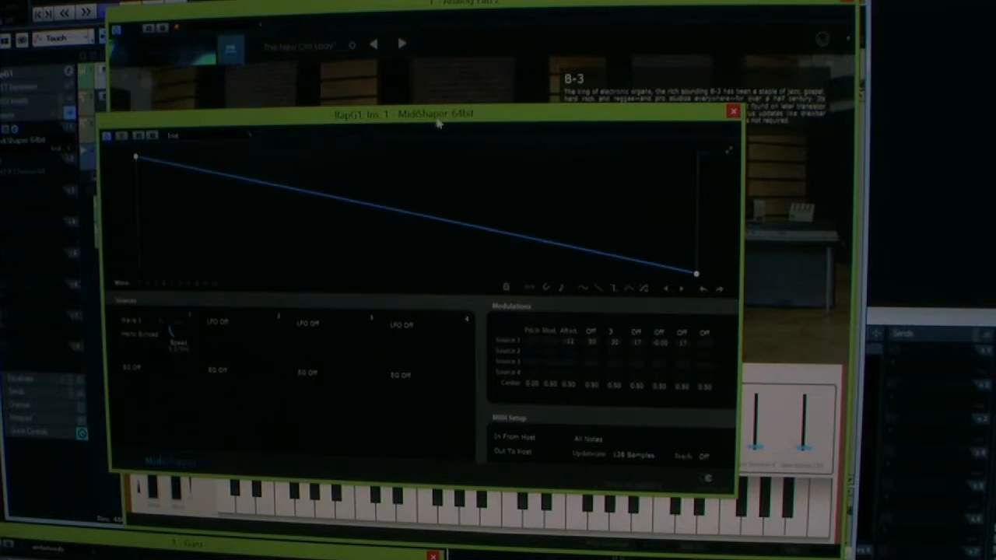
{"action": "mouse_move", "coordinate": [358, 134]}
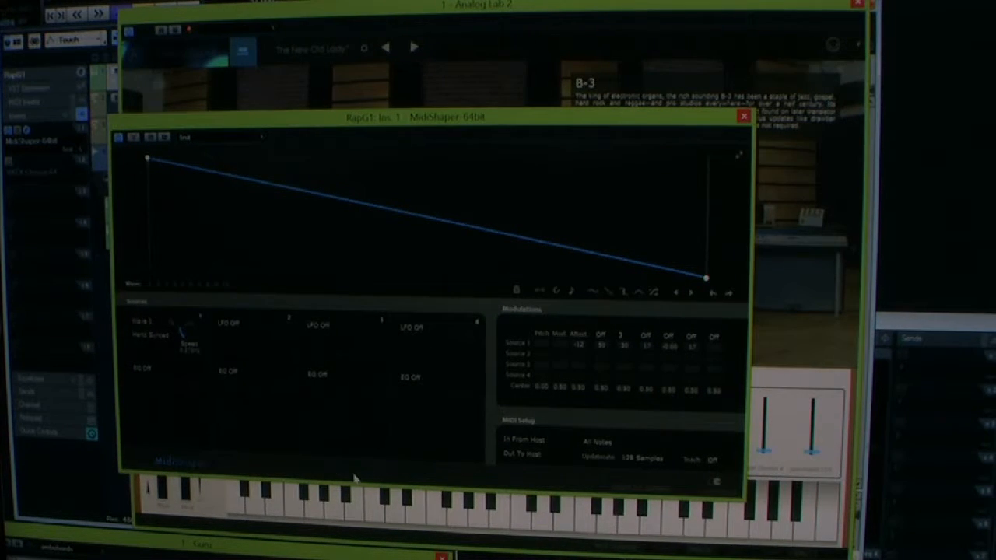
{"action": "mouse_move", "coordinate": [347, 467]}
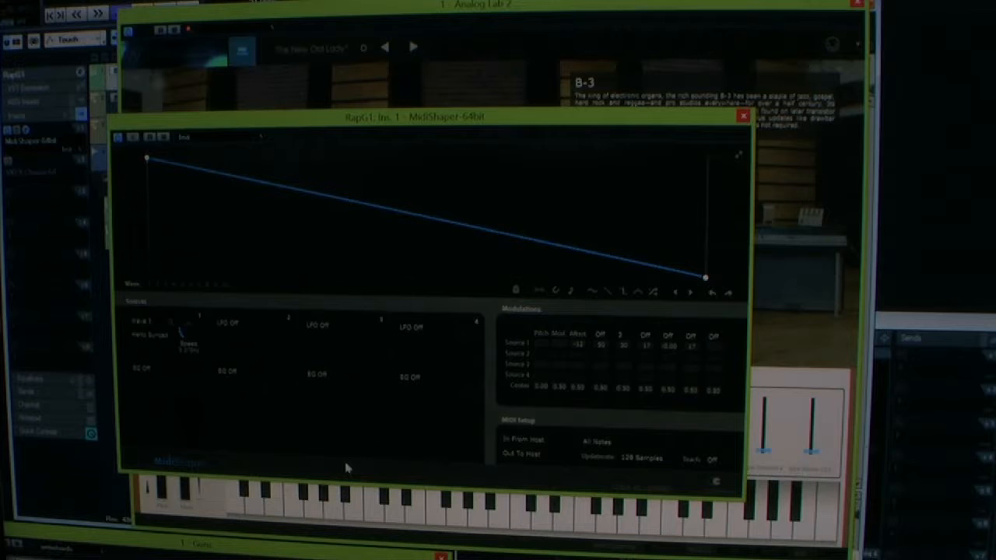
{"action": "mouse_move", "coordinate": [341, 474]}
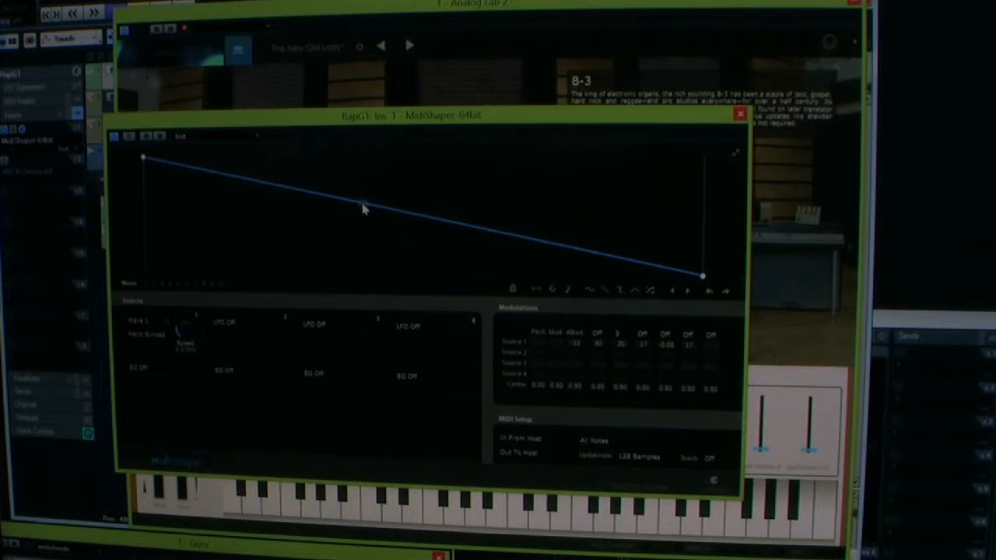
- Bend MIDIShaper's response curve with an added node, then restore the straight line
{"action": "left_click", "coordinate": [362, 203]}
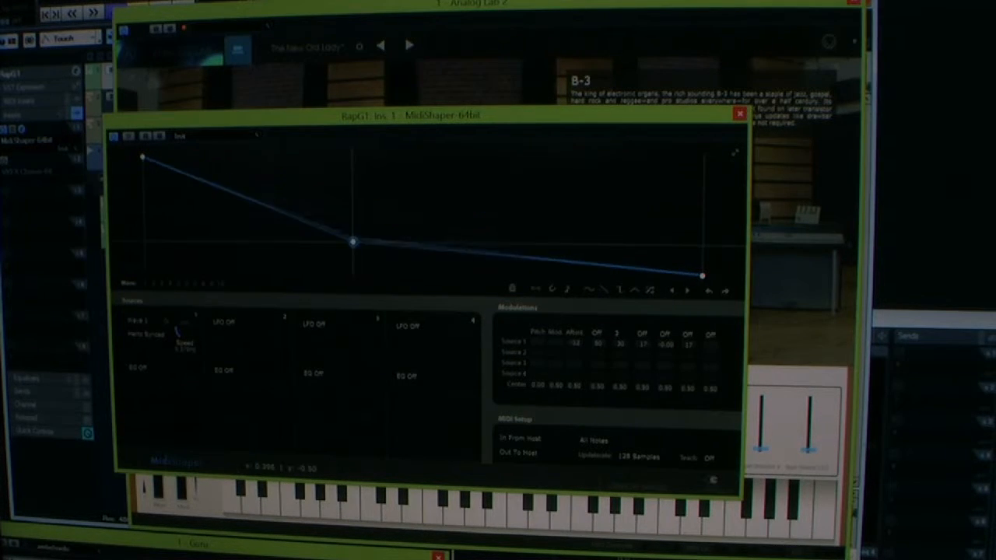
{"action": "left_click_drag", "start_coordinate": [355, 241], "coordinate": [374, 212]}
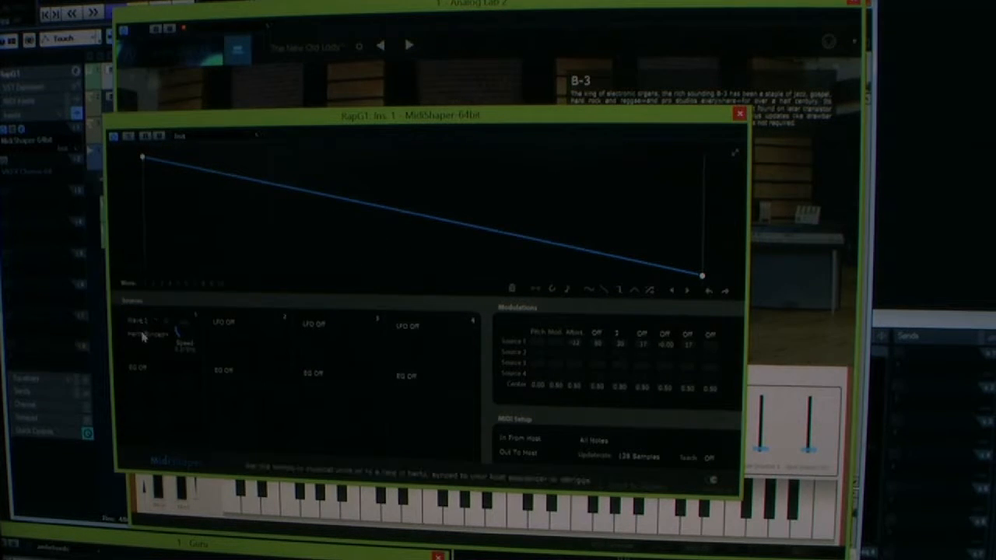
{"action": "left_click", "coordinate": [153, 333]}
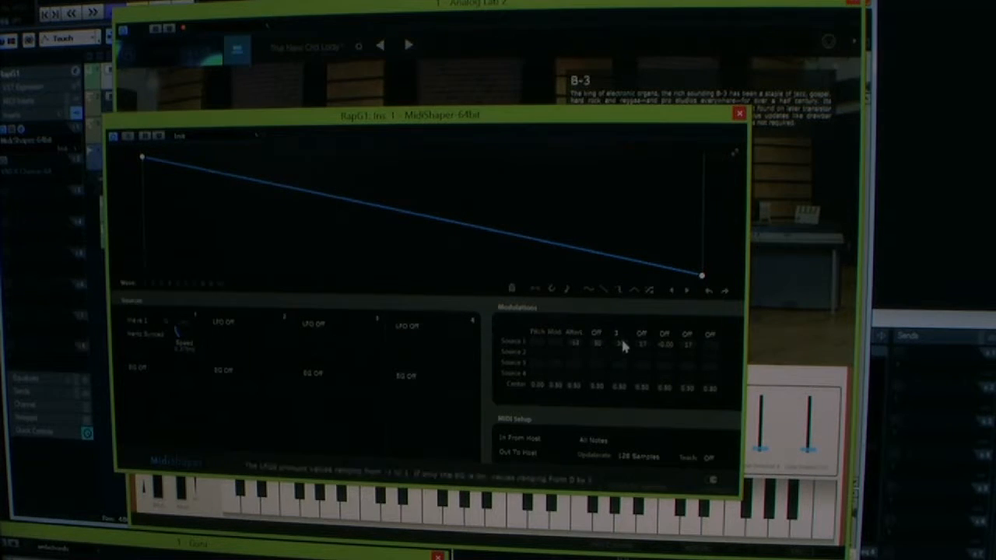
- Choose a numbered value for the Source 1 modulation field
{"action": "left_click", "coordinate": [617, 333]}
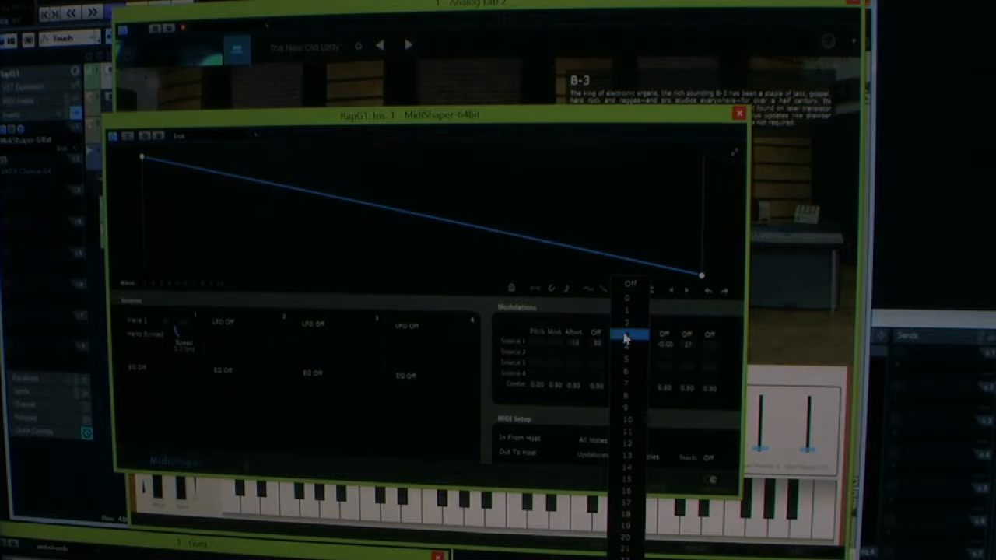
{"action": "left_click", "coordinate": [626, 323]}
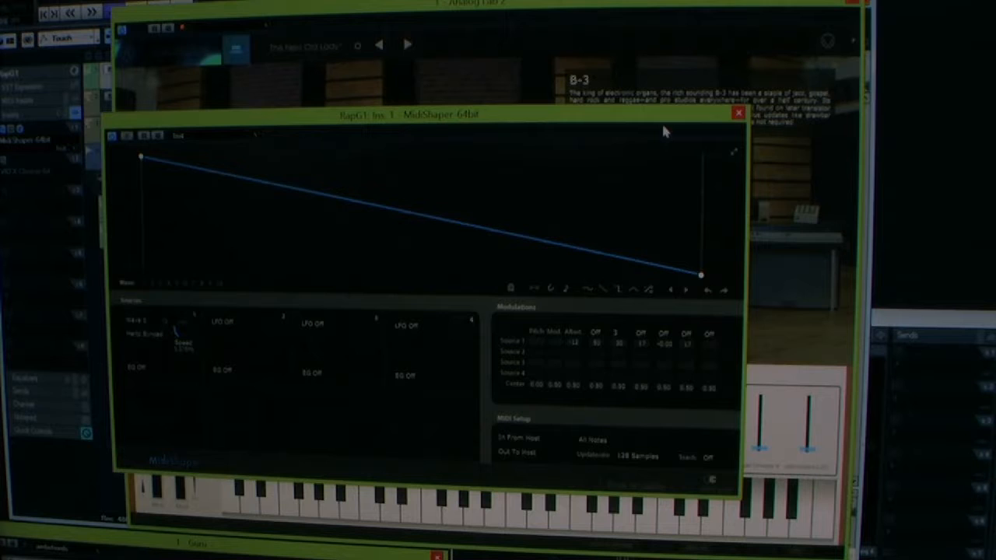
{"action": "mouse_move", "coordinate": [638, 121]}
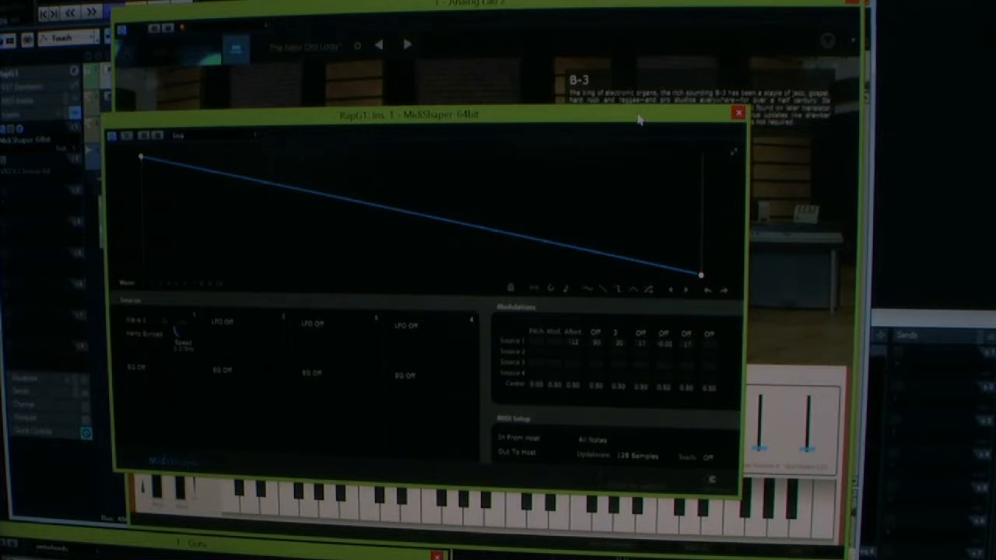
- Close the MIDIShaper editor window, leaving Analog Lab 2 in front
{"action": "left_click", "coordinate": [738, 112]}
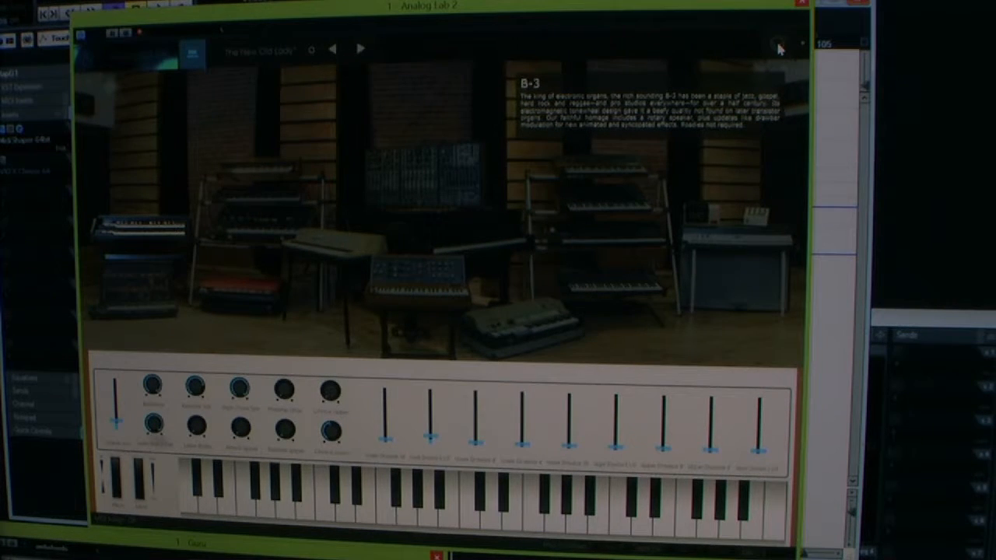
{"action": "mouse_move", "coordinate": [190, 56]}
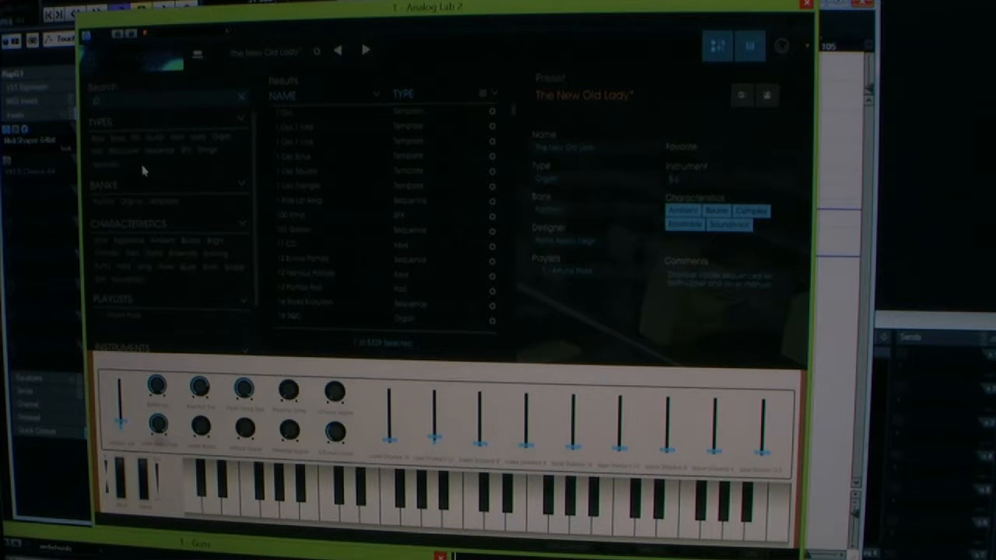
- Select an entry in Analog Lab's browser toward loading the 6 Violins strings preset
{"action": "left_click", "coordinate": [207, 150]}
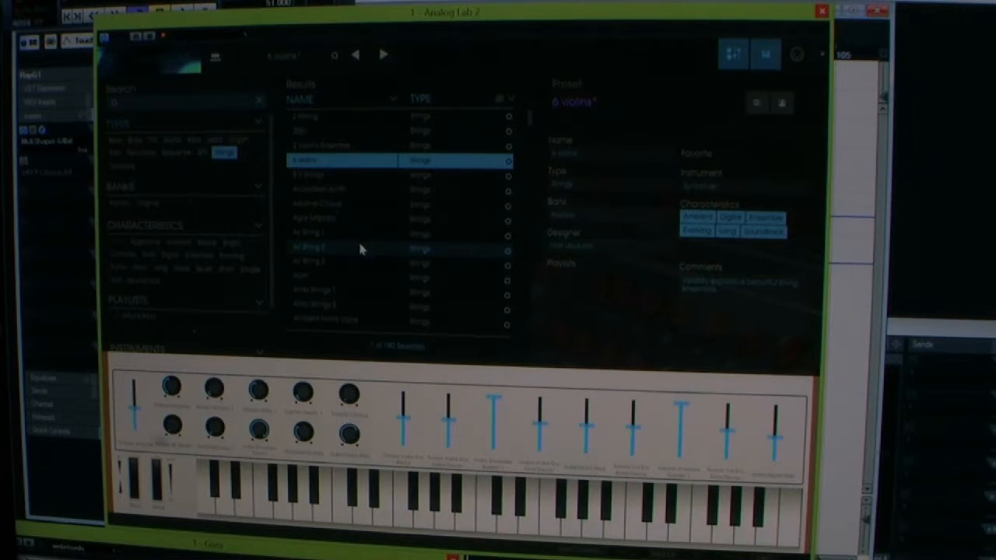
{"action": "mouse_move", "coordinate": [601, 310]}
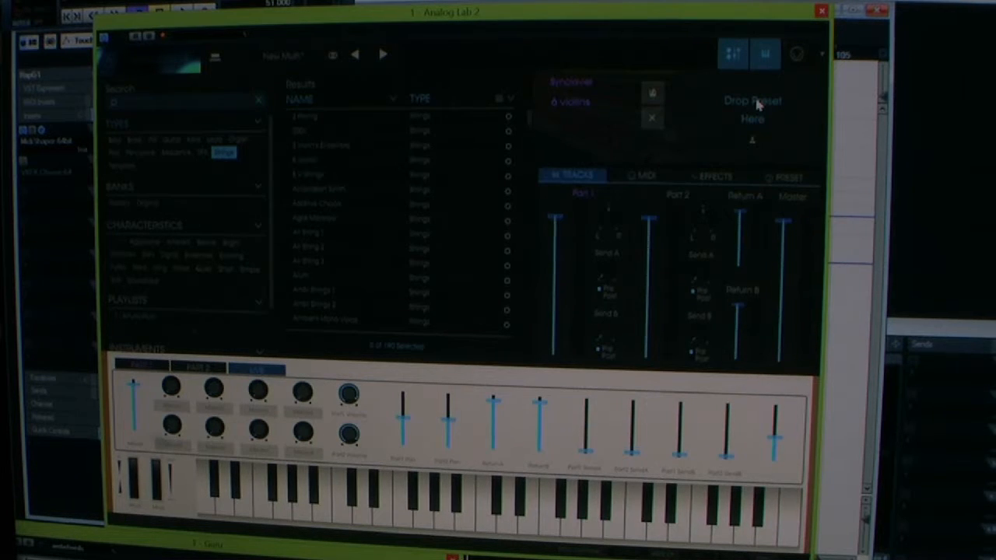
{"action": "mouse_move", "coordinate": [330, 203]}
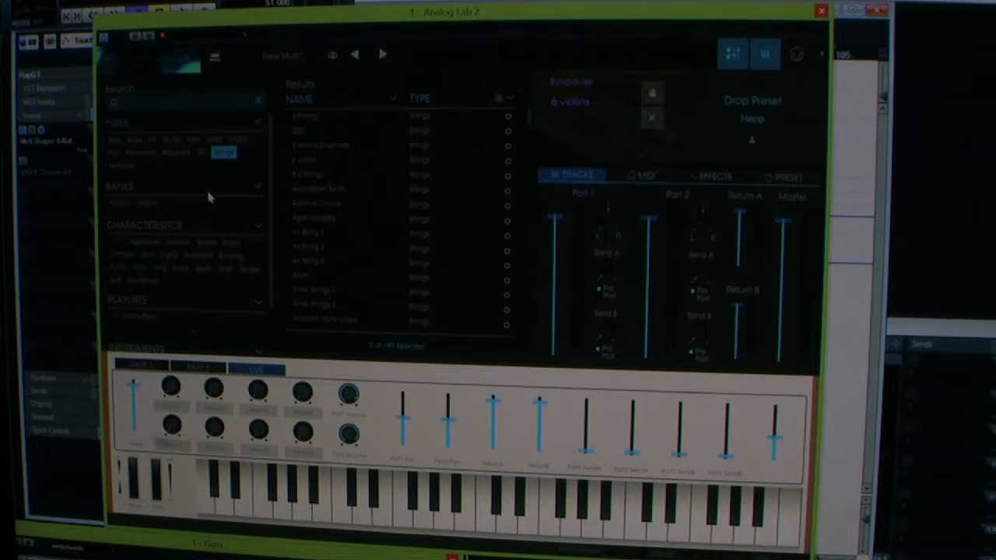
- Filter the browser results to Sequence presets for the Part 2 slot
{"action": "left_click", "coordinate": [175, 153]}
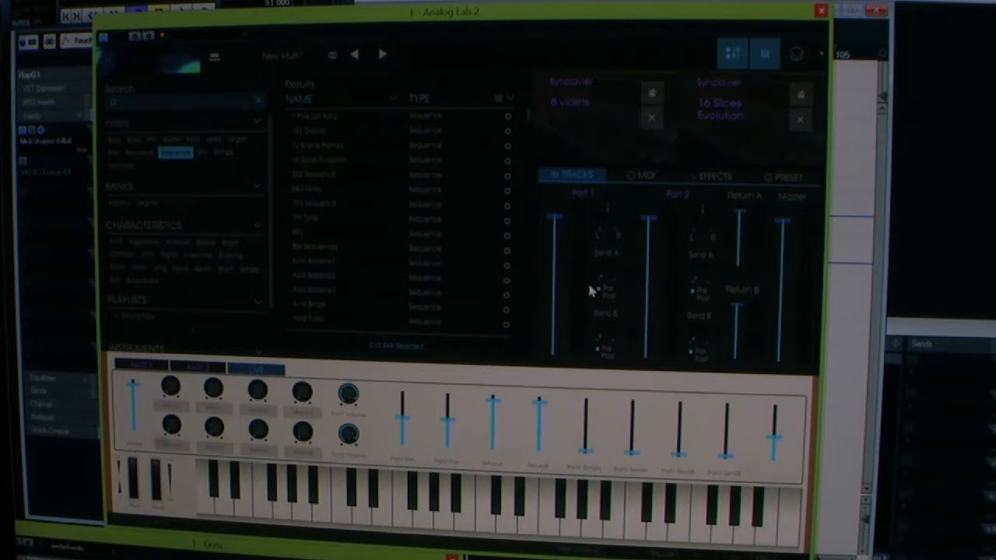
{"action": "mouse_move", "coordinate": [590, 292]}
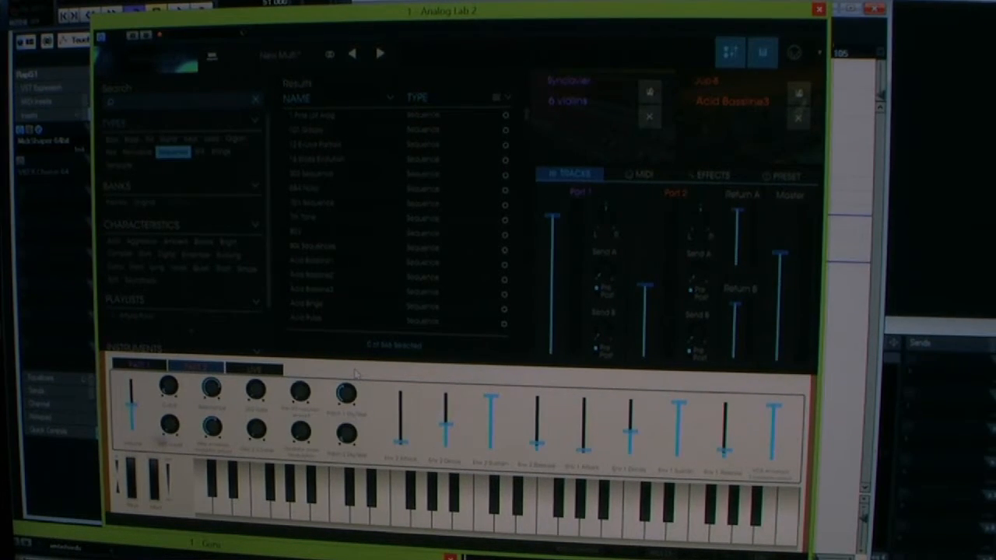
{"action": "mouse_move", "coordinate": [797, 59]}
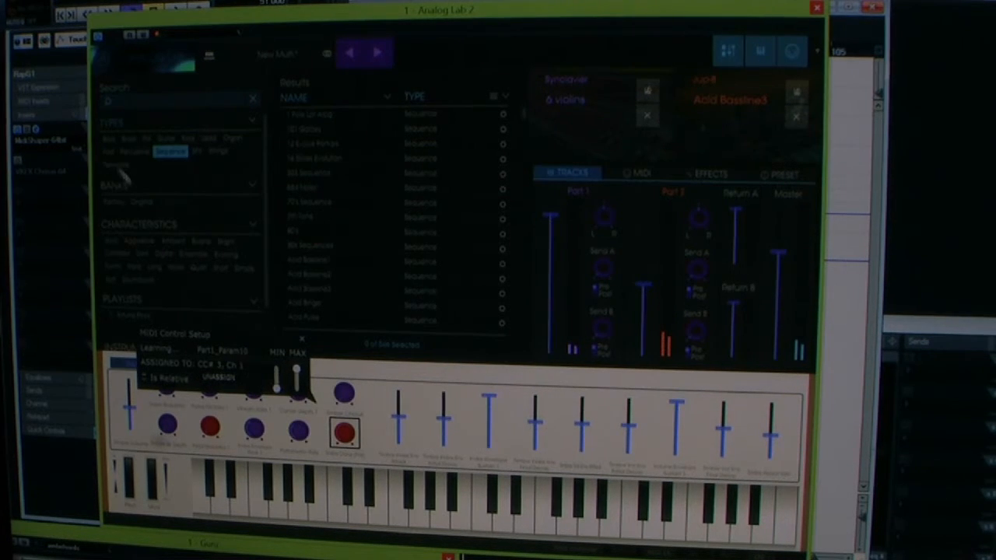
- Pick an Analog Lab control to assign to a hardware MIDI CC in learn mode
{"action": "left_click", "coordinate": [109, 152]}
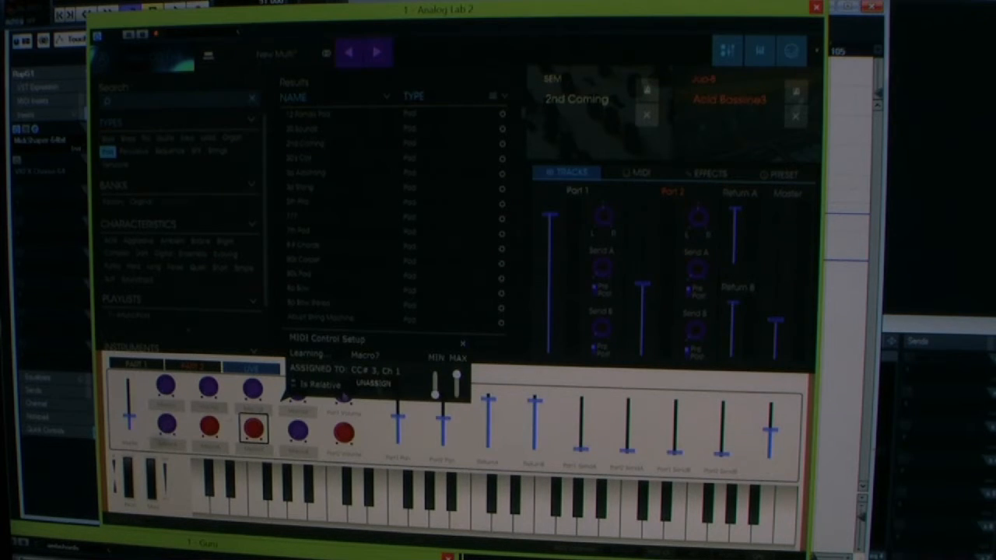
- Leave the multi setup and load the EP & VoicePad single preset
{"action": "left_click", "coordinate": [464, 344]}
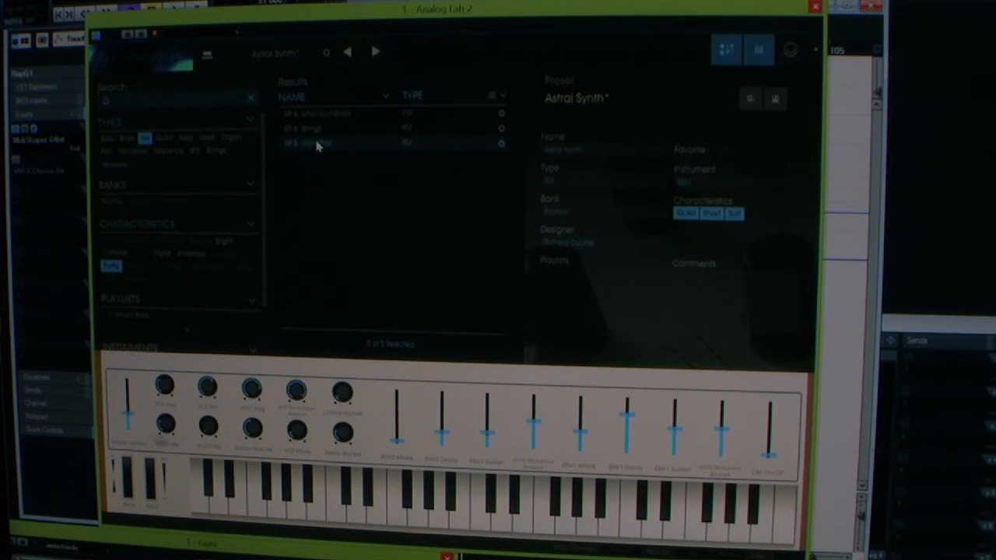
{"action": "left_click", "coordinate": [333, 143]}
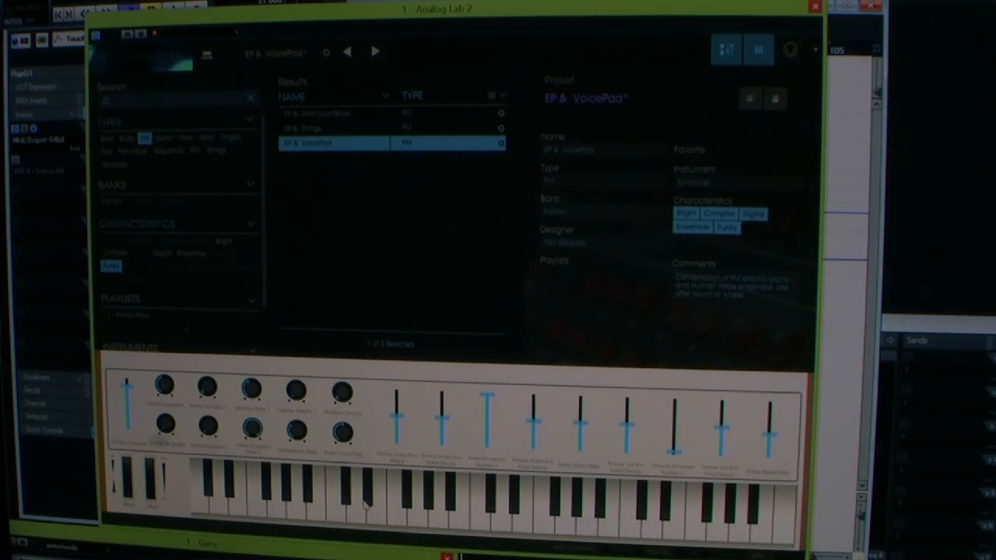